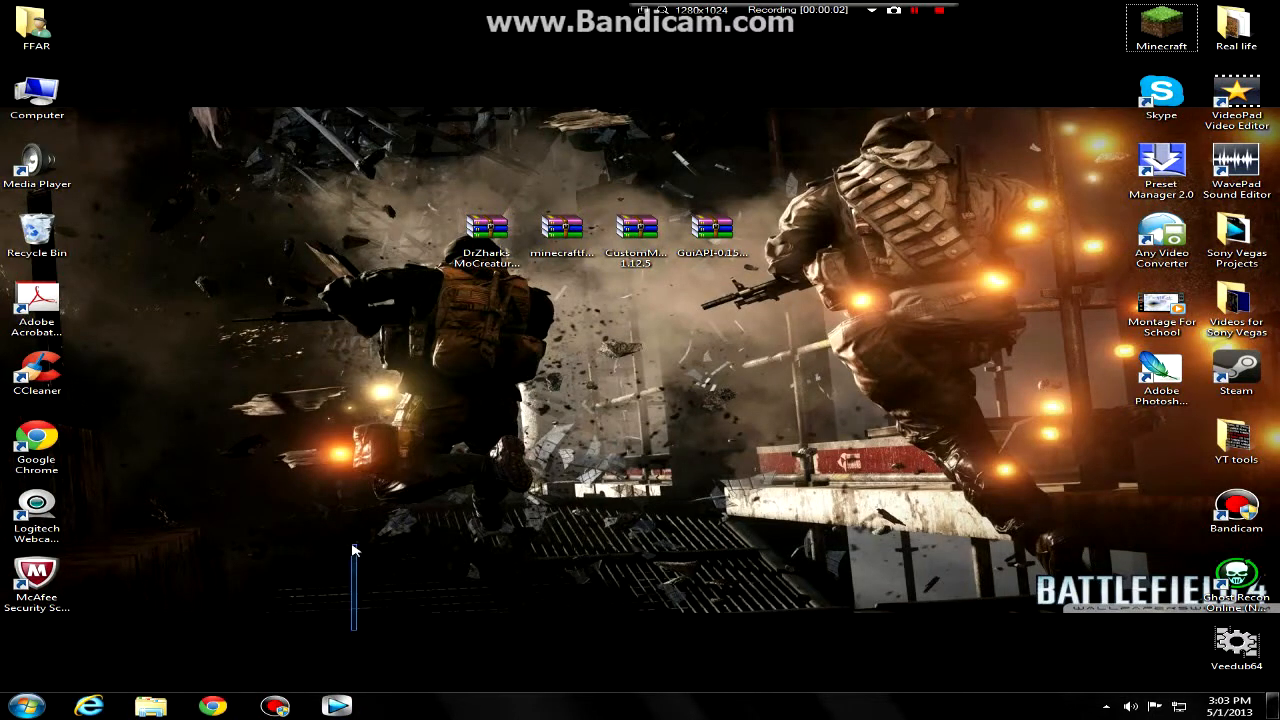
- Open %appdata%, go into .minecraft's bin folder, and open minecraft.jar
{"action": "left_click_drag", "start_coordinate": [353, 551], "coordinate": [805, 270]}
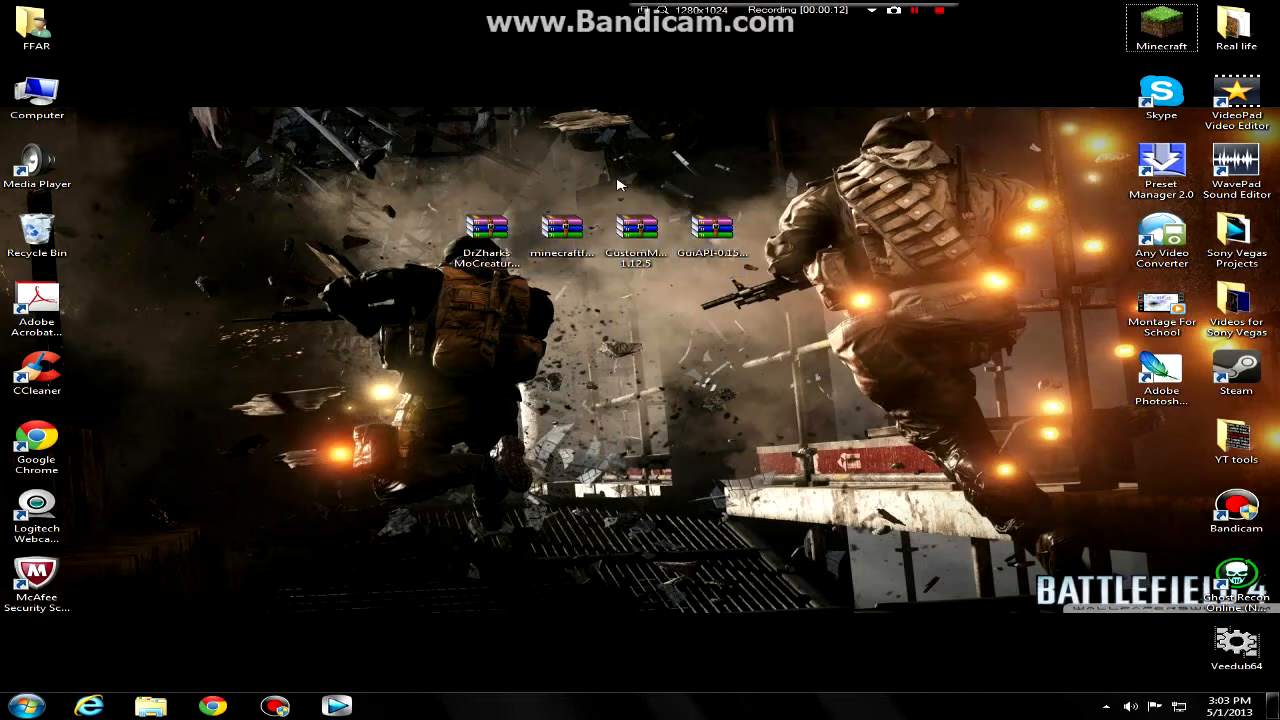
{"action": "left_click", "coordinate": [28, 701]}
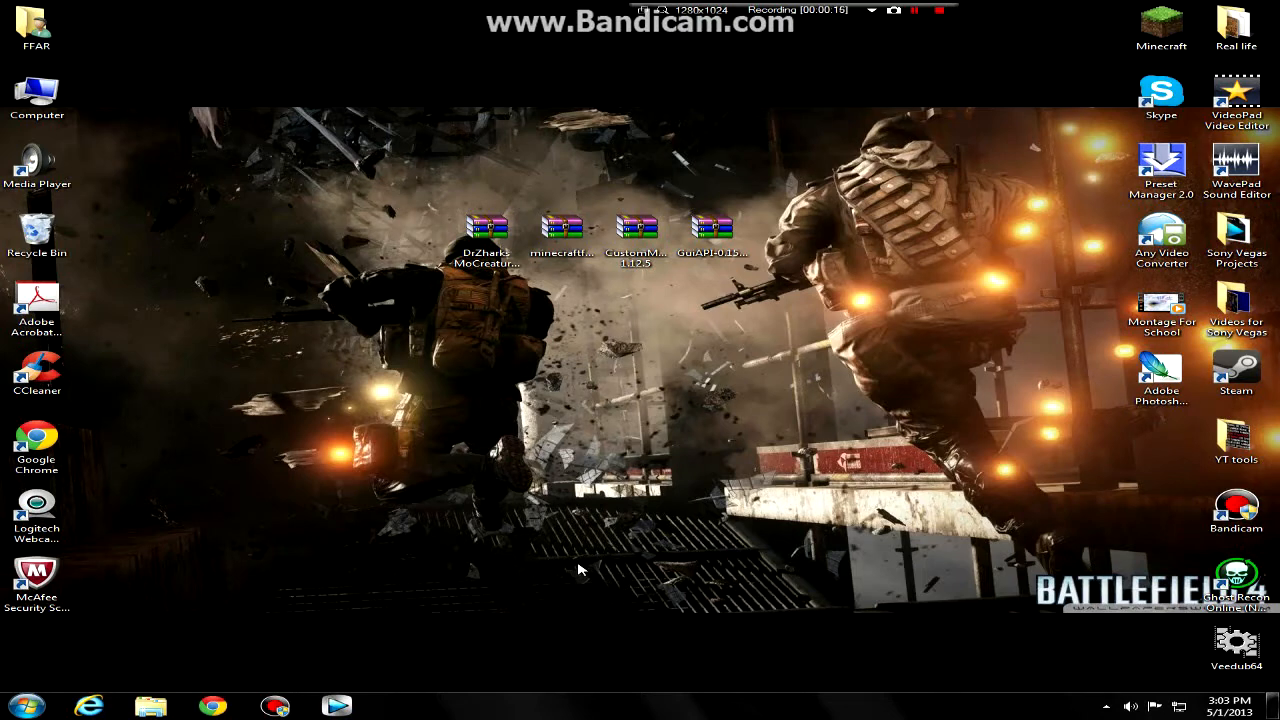
{"action": "left_click", "coordinate": [38, 701]}
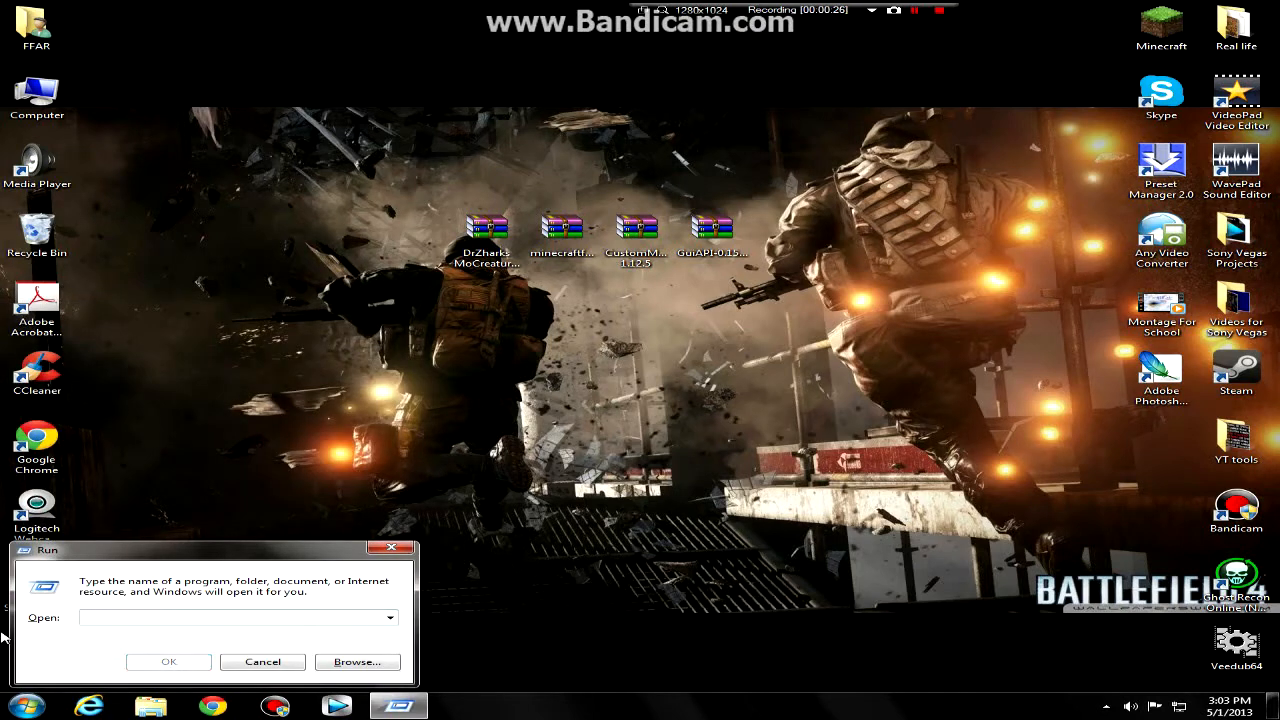
{"action": "type", "text": "%appdata%"}
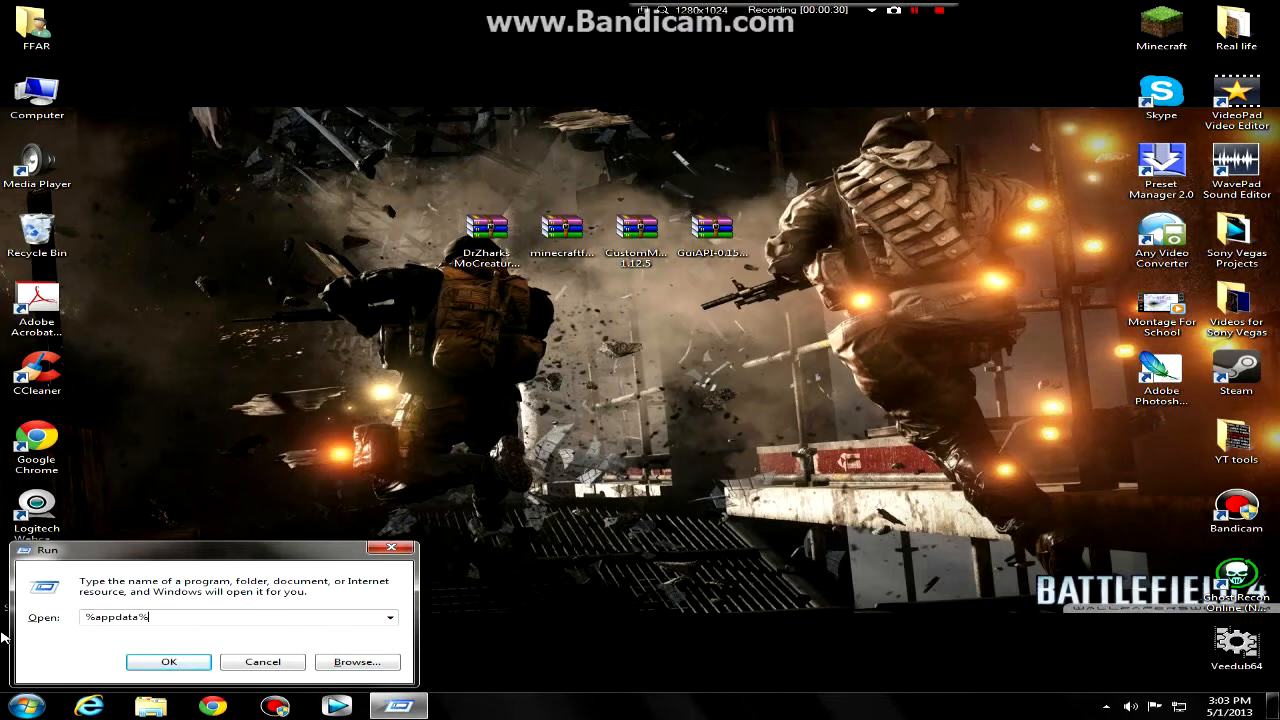
{"action": "left_click", "coordinate": [168, 661]}
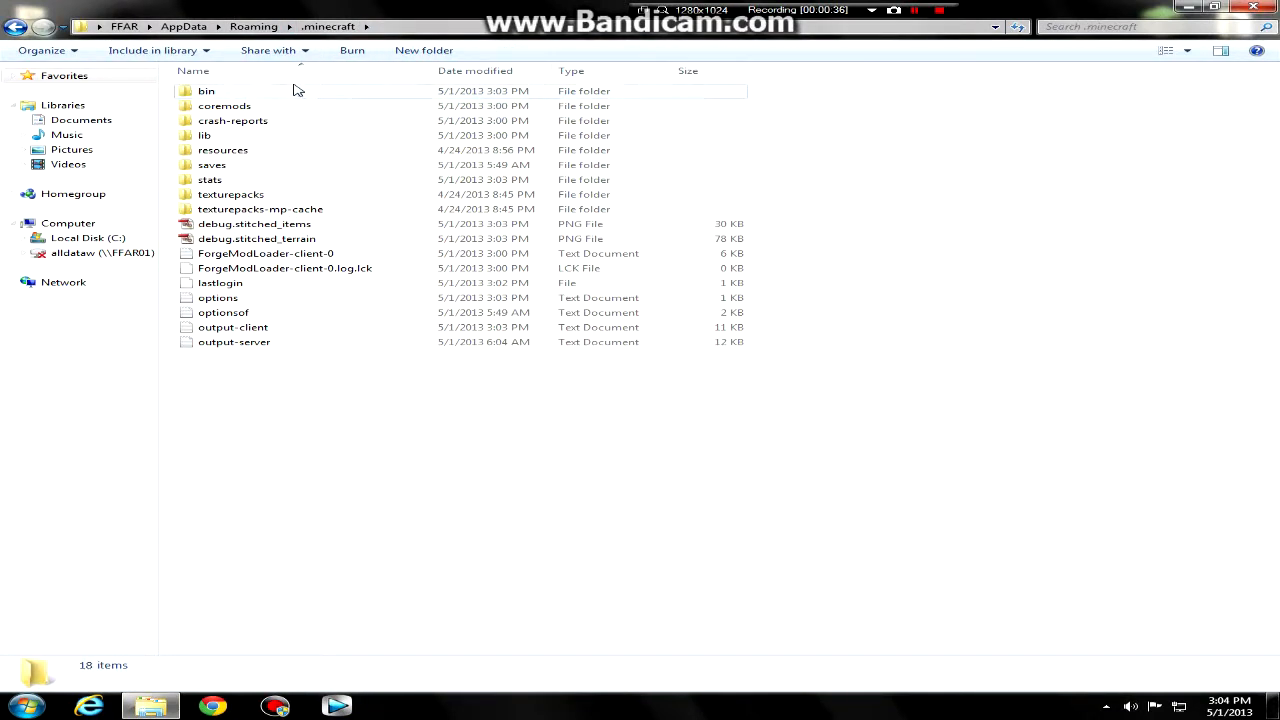
{"action": "double_click", "coordinate": [205, 91]}
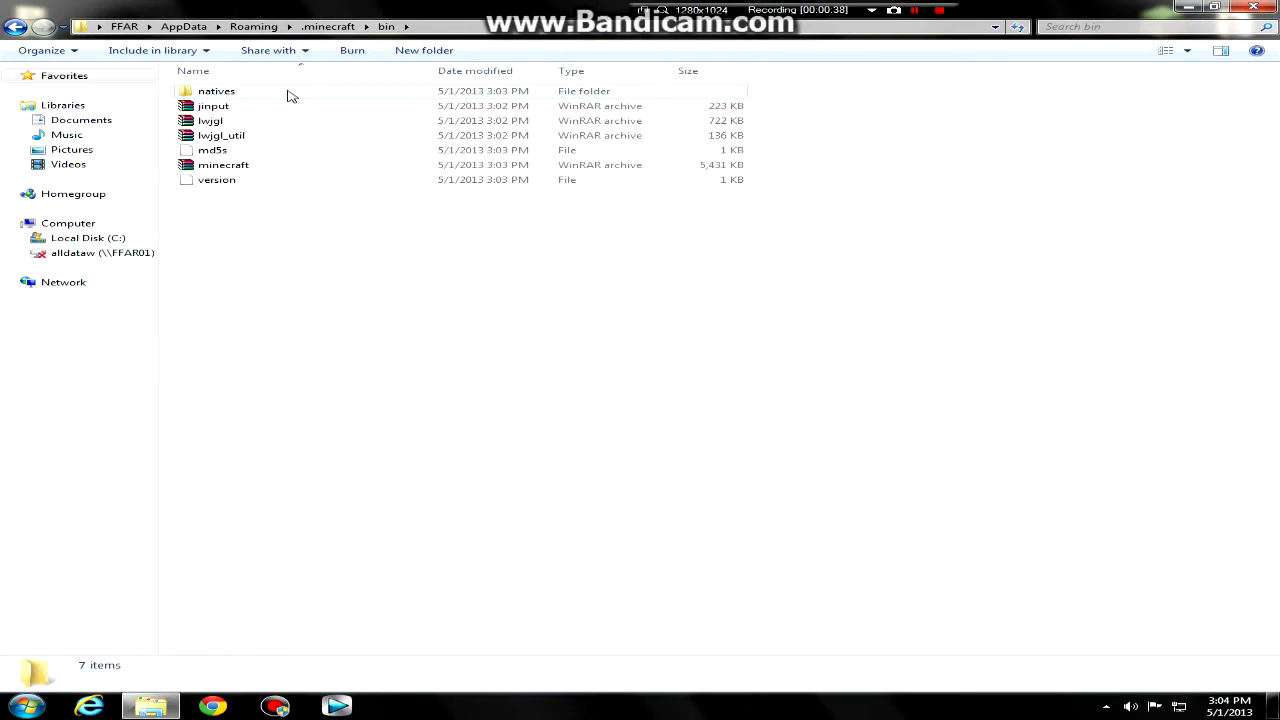
{"action": "double_click", "coordinate": [223, 164]}
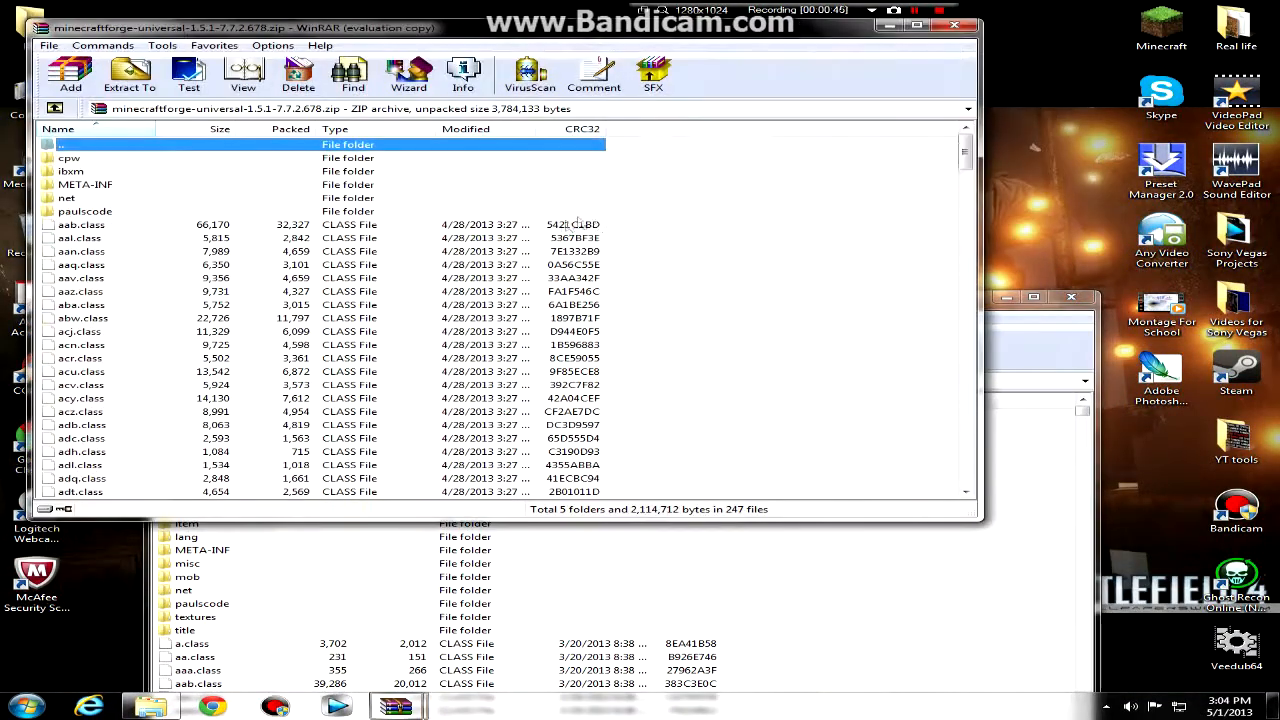
- Delete META-INF from minecraft.jar and add all Forge universal files into it
{"action": "left_click_drag", "start_coordinate": [80, 157], "coordinate": [80, 198]}
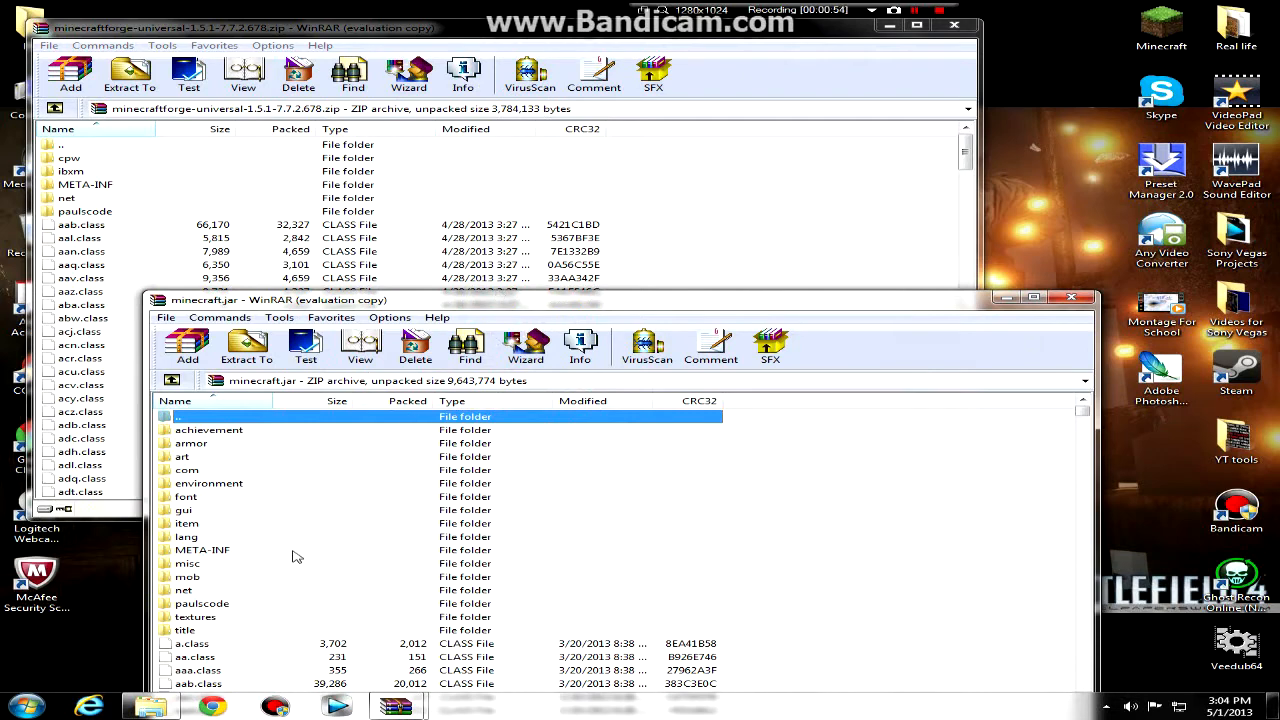
{"action": "left_click", "coordinate": [415, 345]}
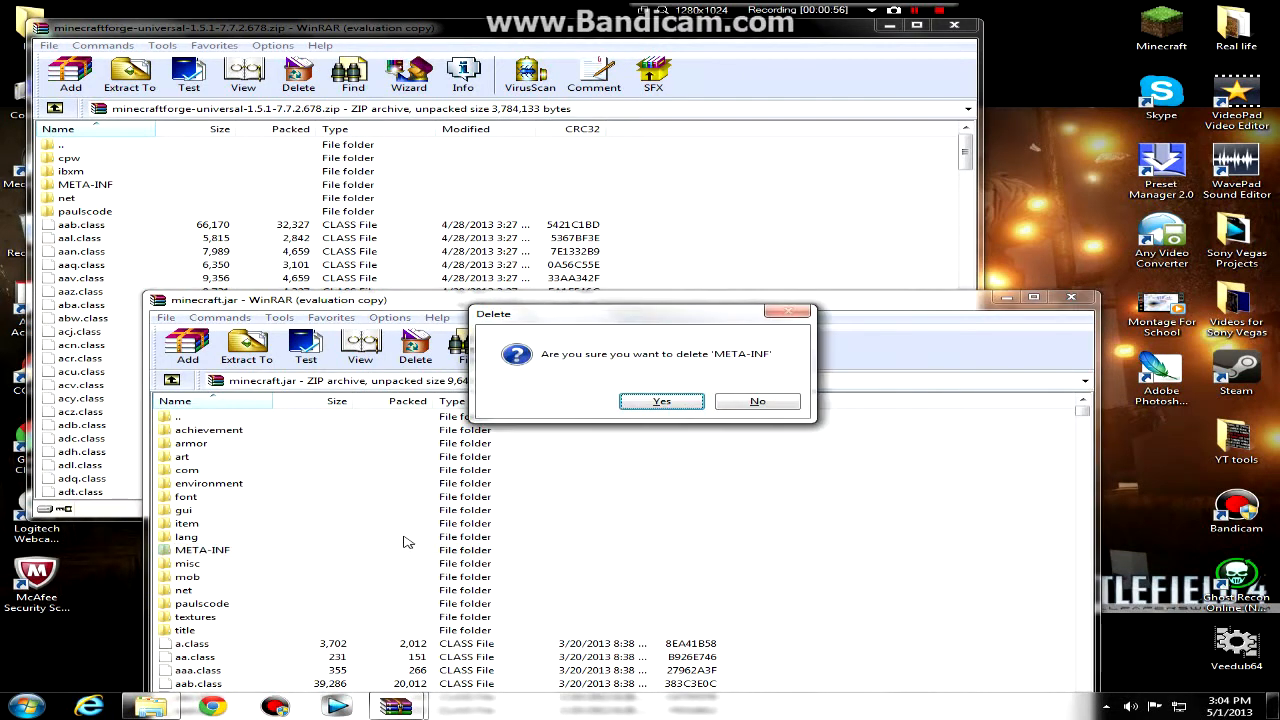
{"action": "left_click", "coordinate": [661, 401]}
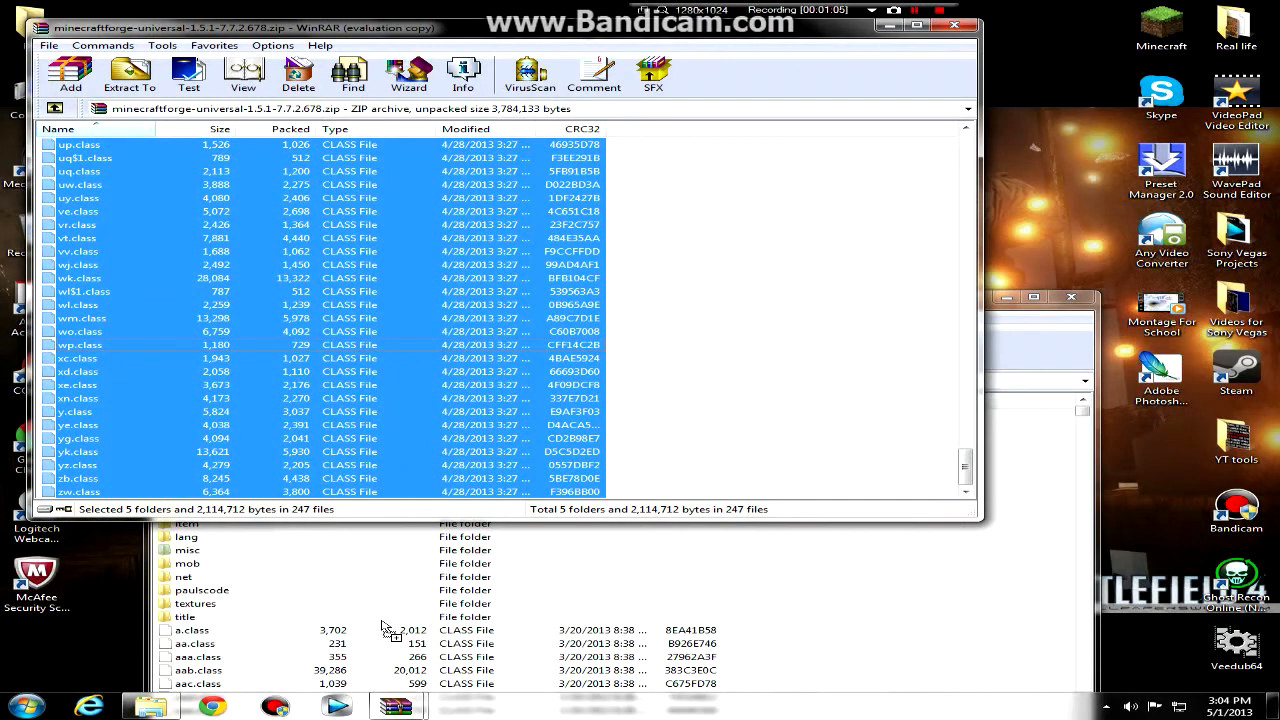
{"action": "left_click", "coordinate": [125, 78]}
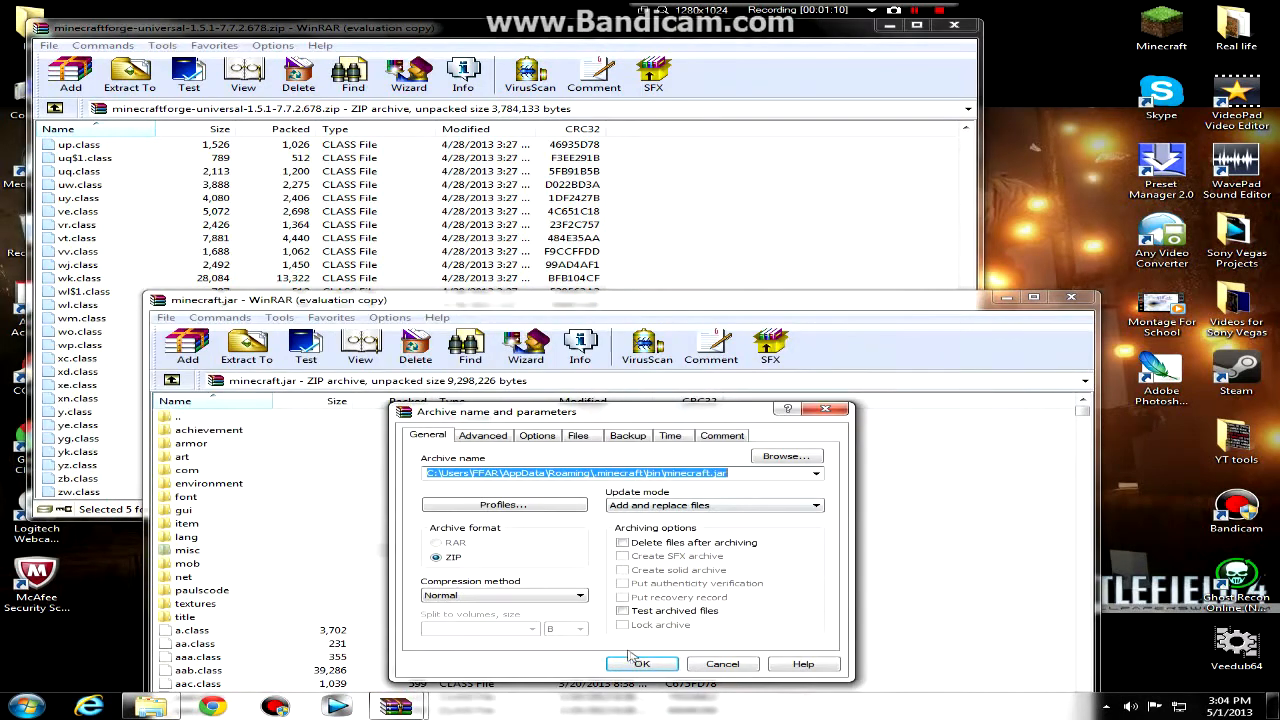
{"action": "left_click", "coordinate": [642, 664]}
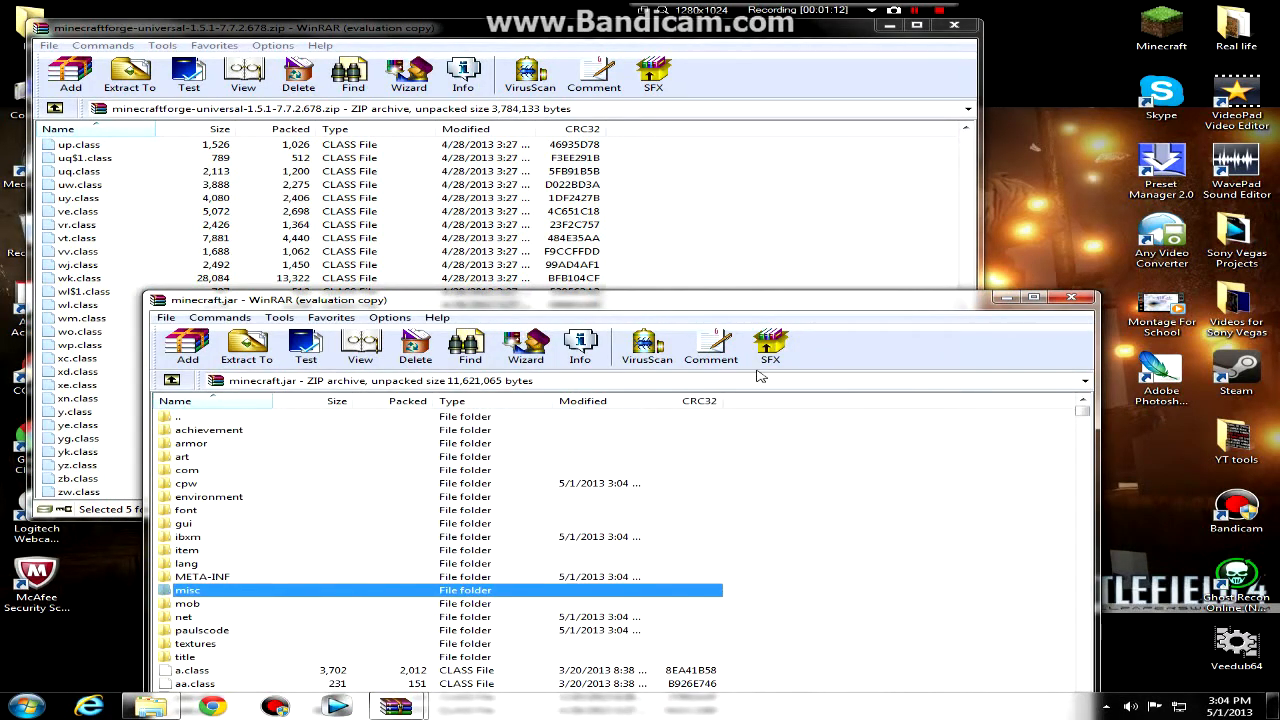
{"action": "mouse_move", "coordinate": [867, 240]}
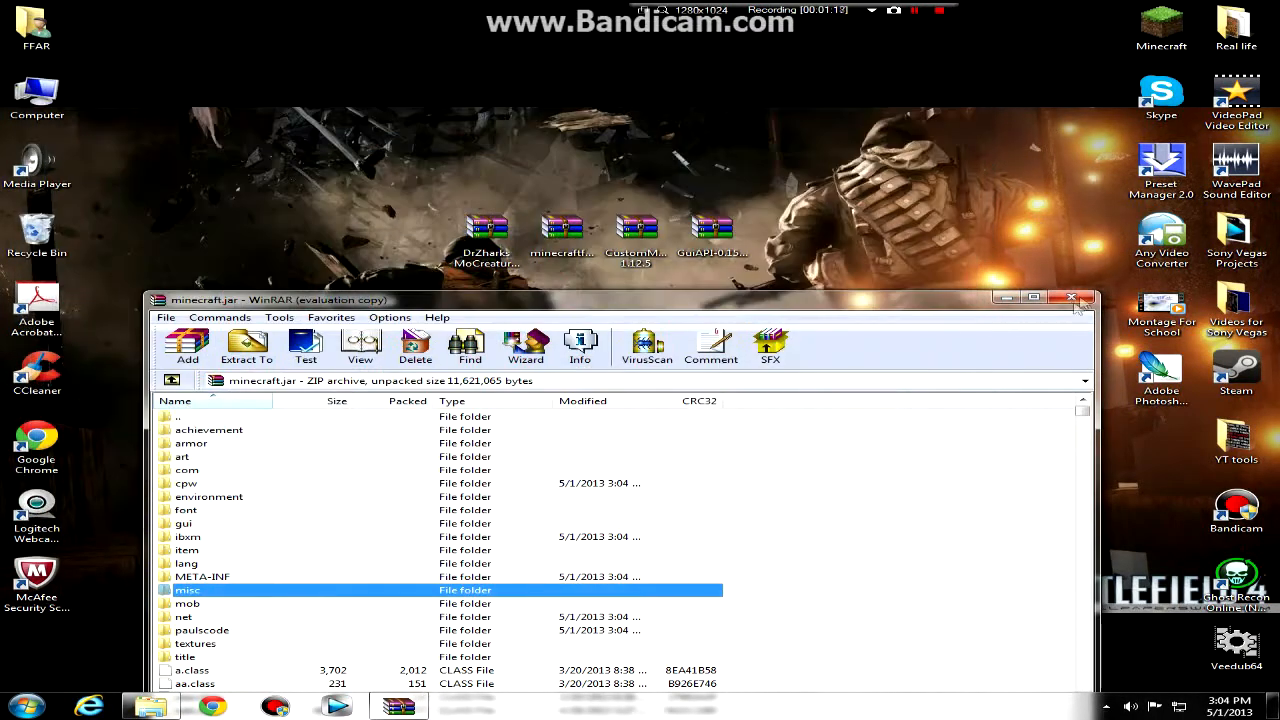
- Close the archive, launch Minecraft, verify Forge 7.7.2.678 with 3 mods, then quit
{"action": "left_click", "coordinate": [1071, 298]}
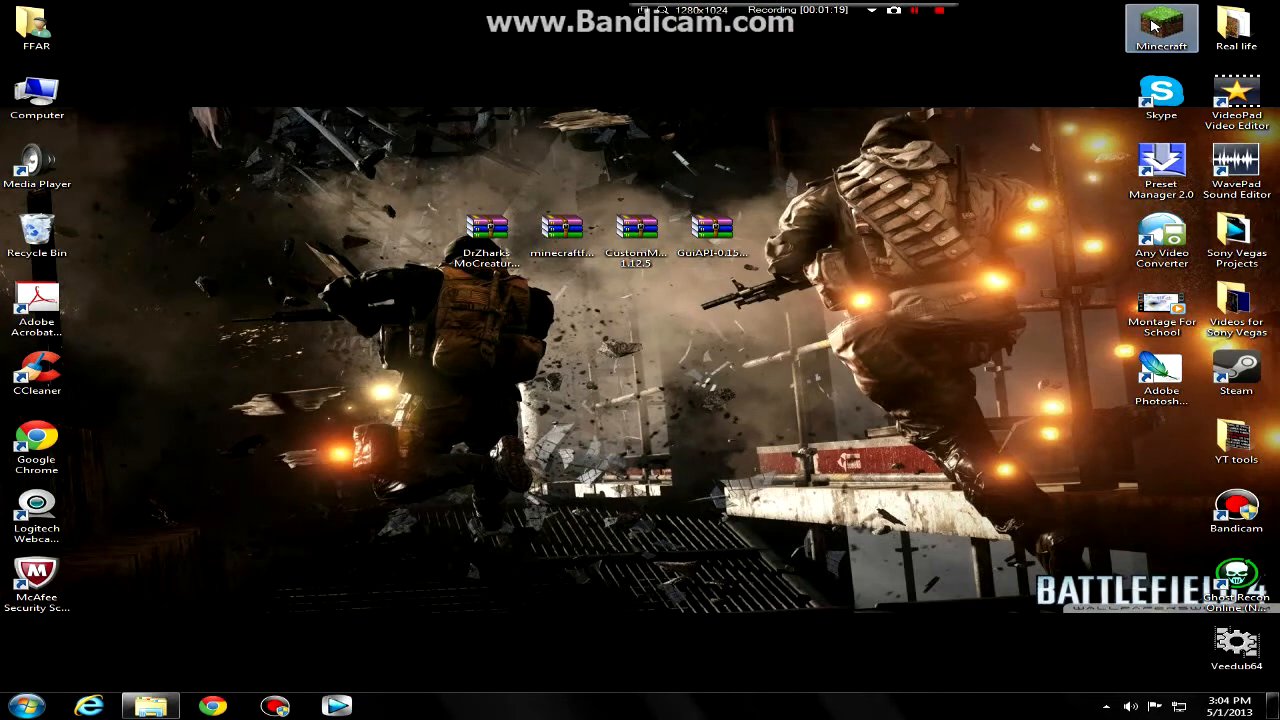
{"action": "double_click", "coordinate": [1158, 22]}
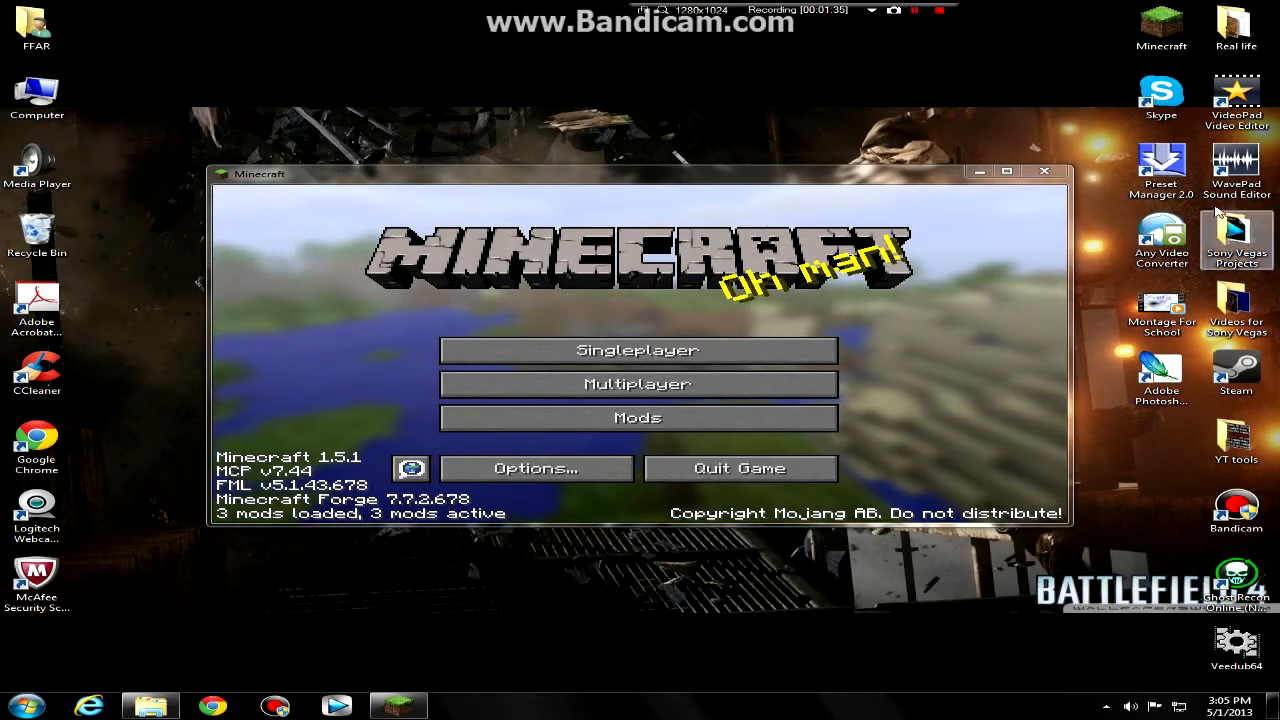
{"action": "left_click", "coordinate": [1044, 171]}
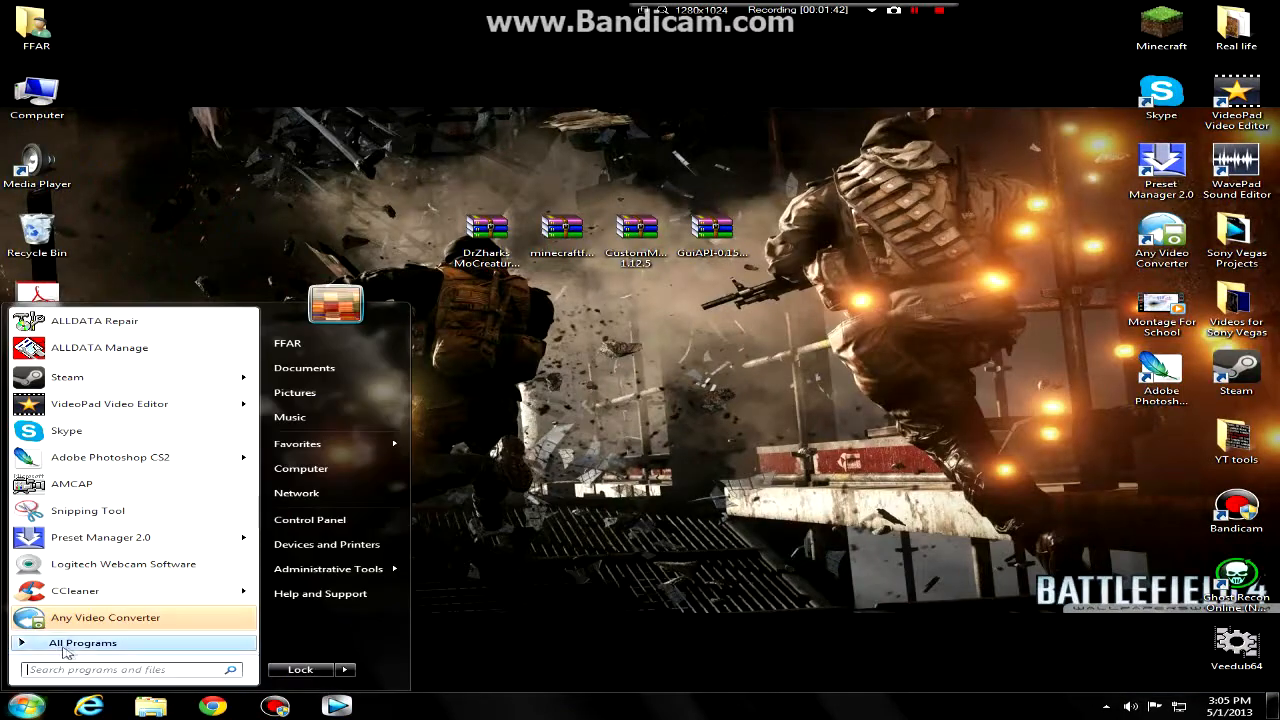
- Open .minecraft's coremods folder and place the GuiAPI archive in it
{"action": "type", "text": "run"}
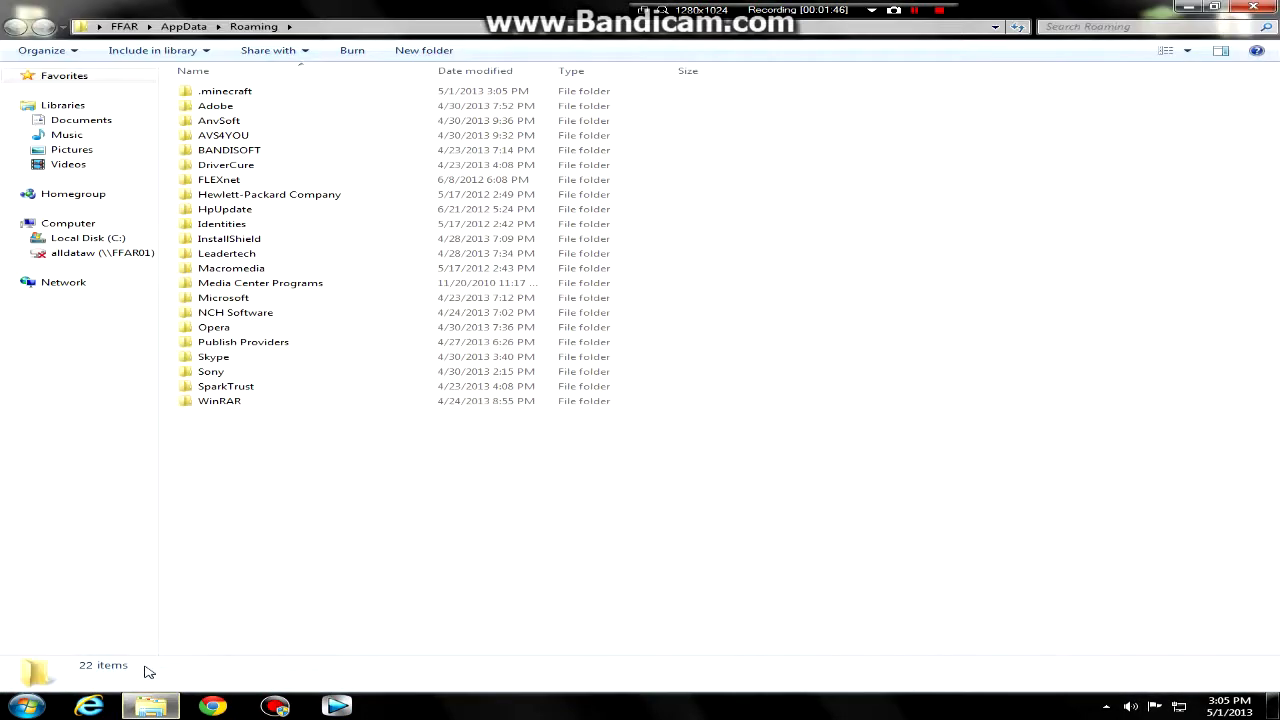
{"action": "double_click", "coordinate": [224, 90]}
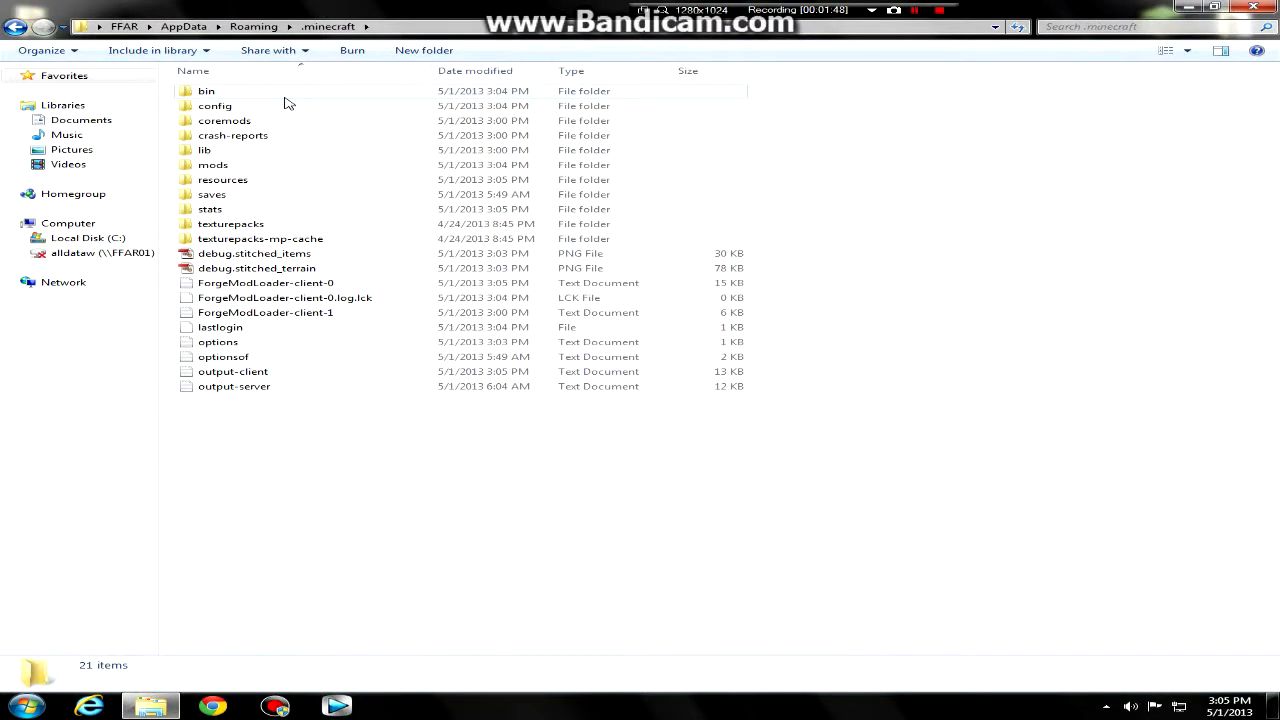
{"action": "double_click", "coordinate": [224, 120]}
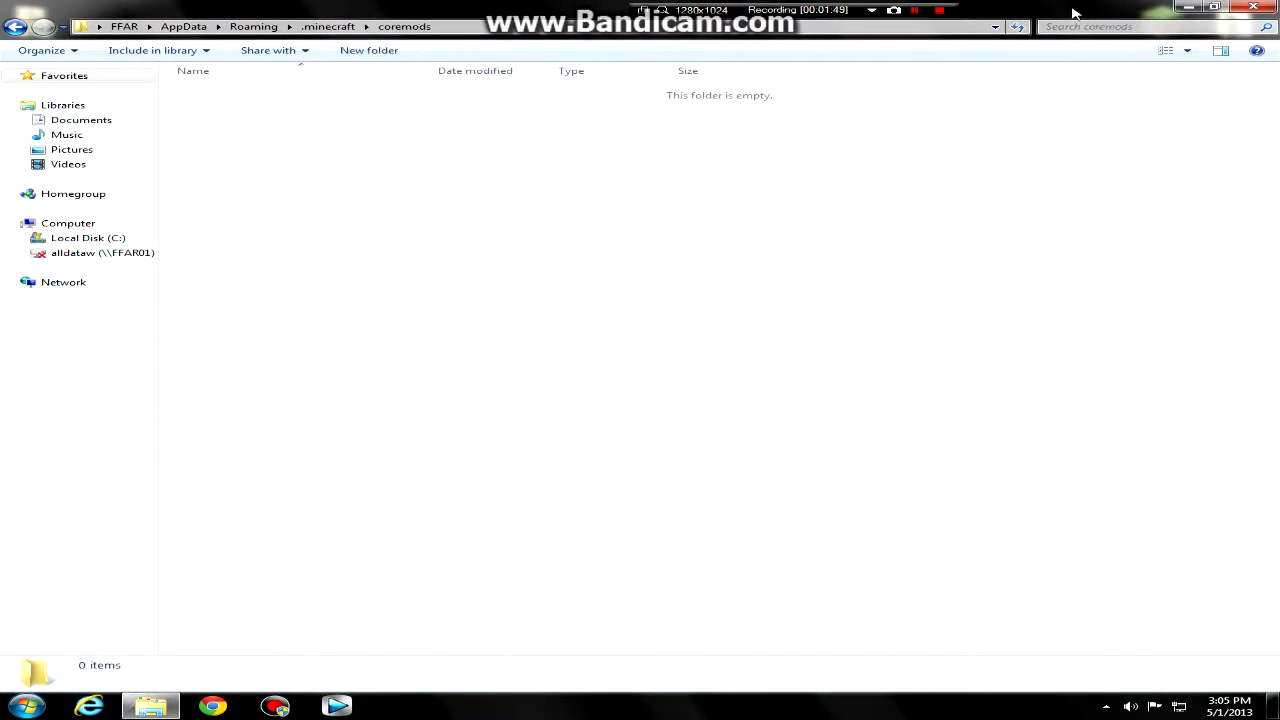
{"action": "left_click", "coordinate": [1216, 9]}
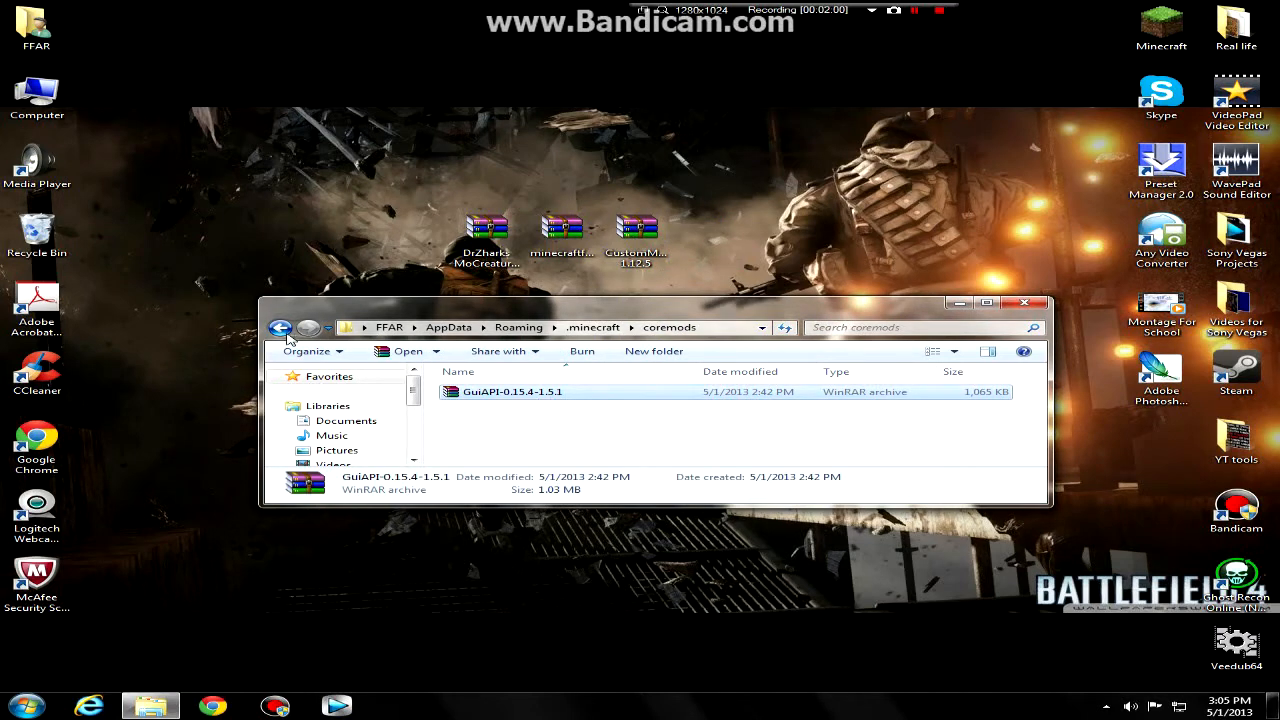
- Put the CustomMobSpawner and MoCreatures archives into the mods folder, then close Explorer
{"action": "left_click", "coordinate": [283, 327]}
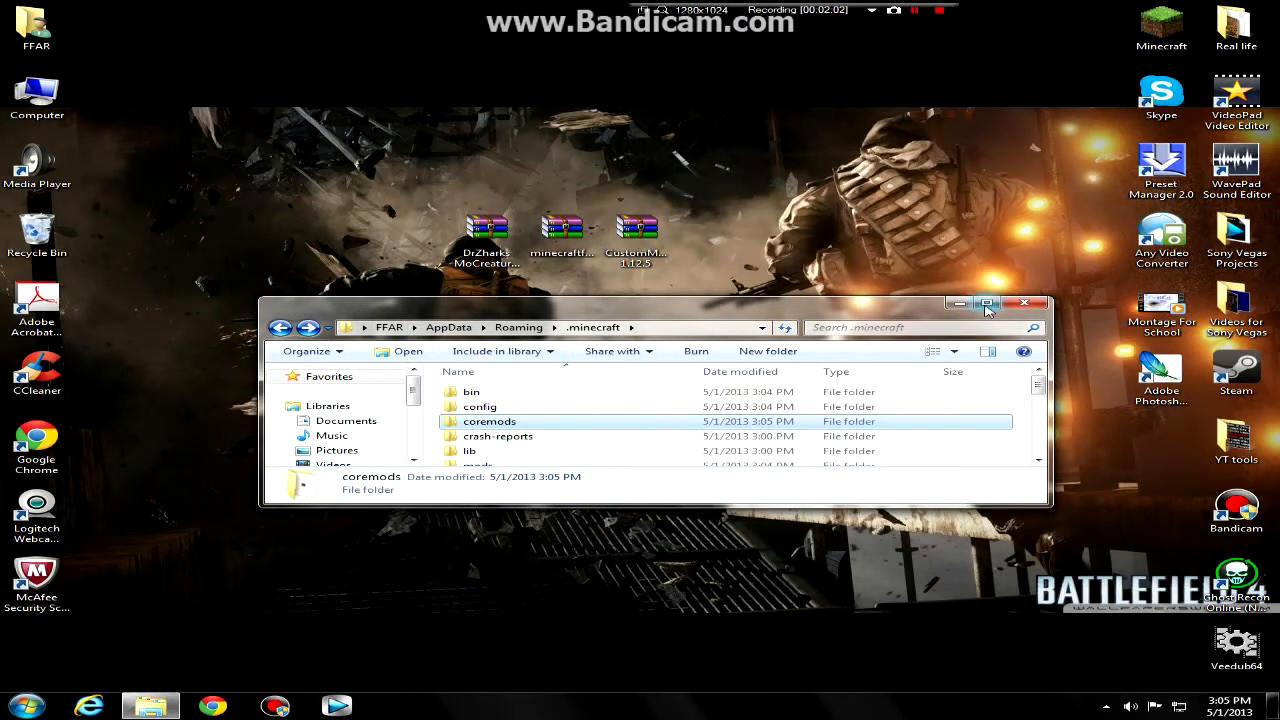
{"action": "left_click", "coordinate": [987, 302]}
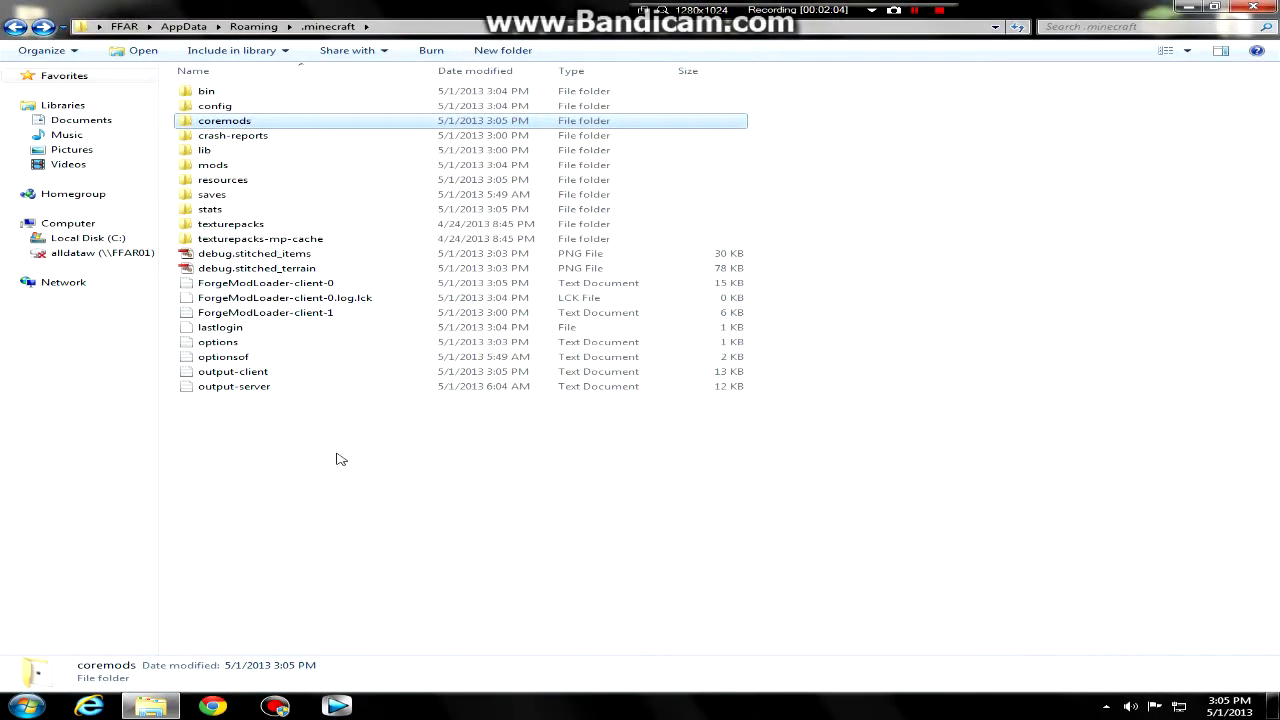
{"action": "double_click", "coordinate": [213, 164]}
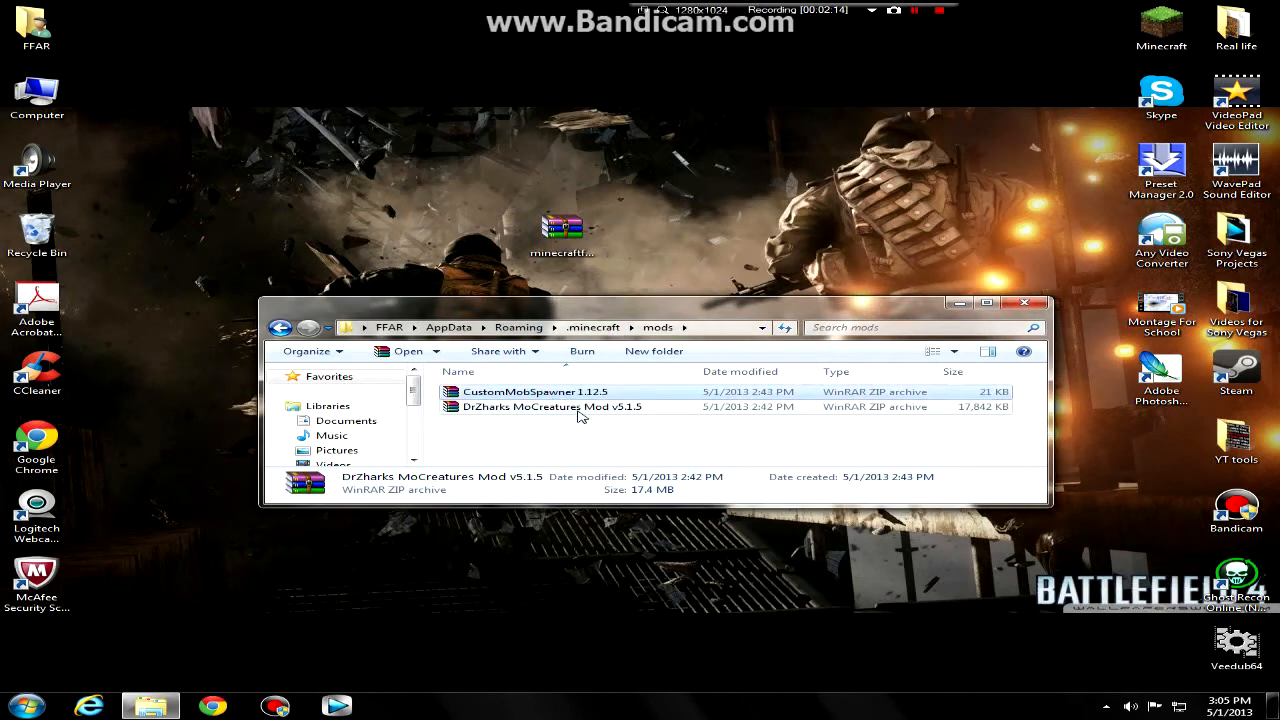
{"action": "left_click", "coordinate": [535, 391]}
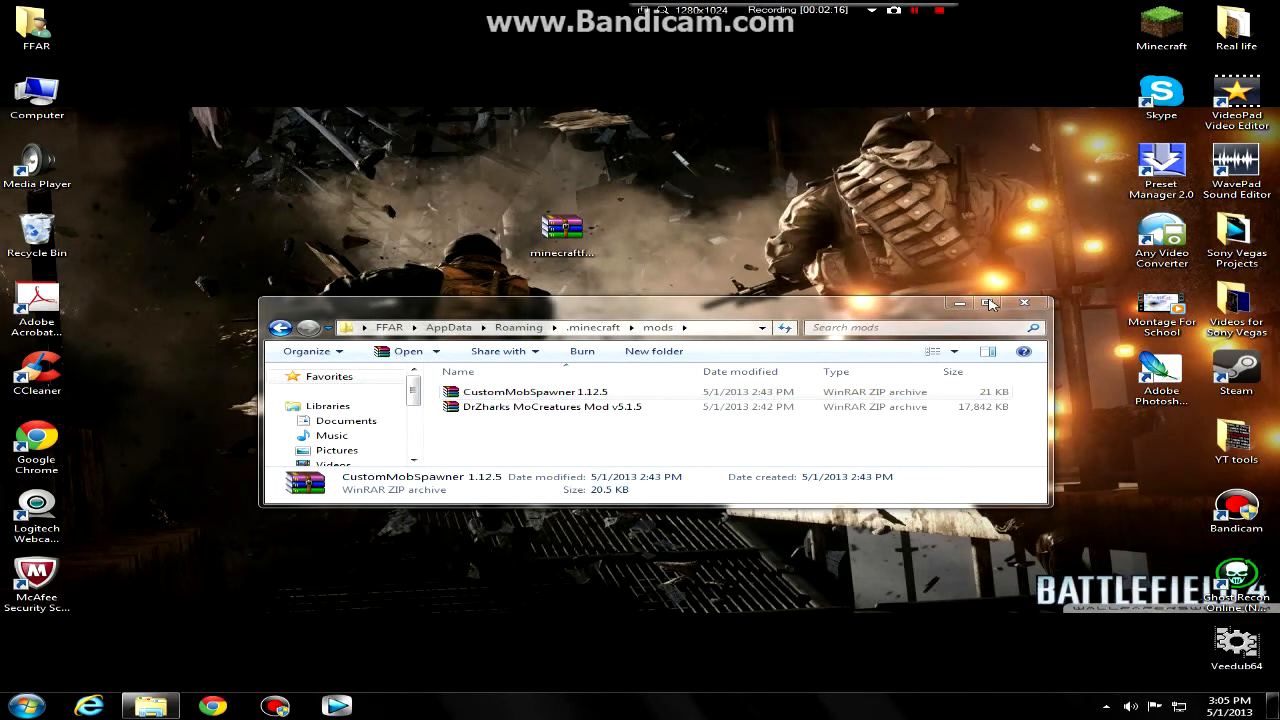
{"action": "left_click", "coordinate": [990, 302]}
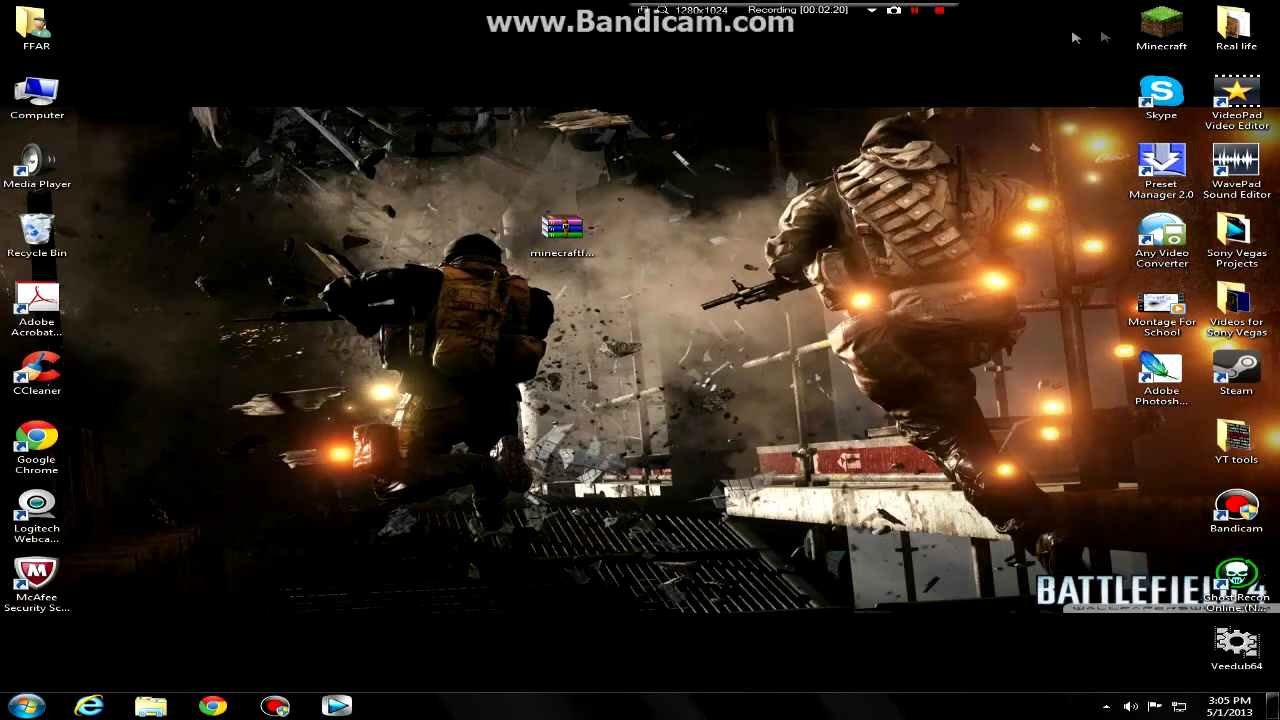
- Launch Minecraft from the desktop shortcut and log in through the launcher
{"action": "left_click", "coordinate": [1170, 25]}
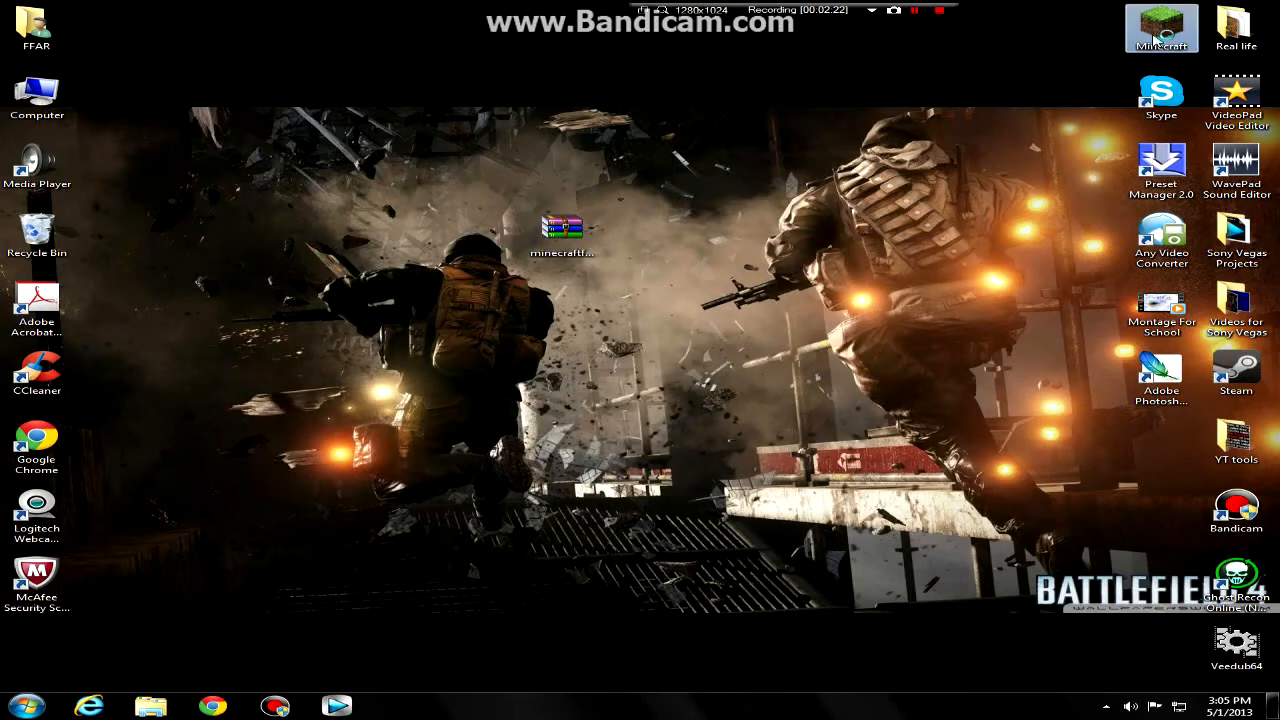
{"action": "double_click", "coordinate": [1153, 24]}
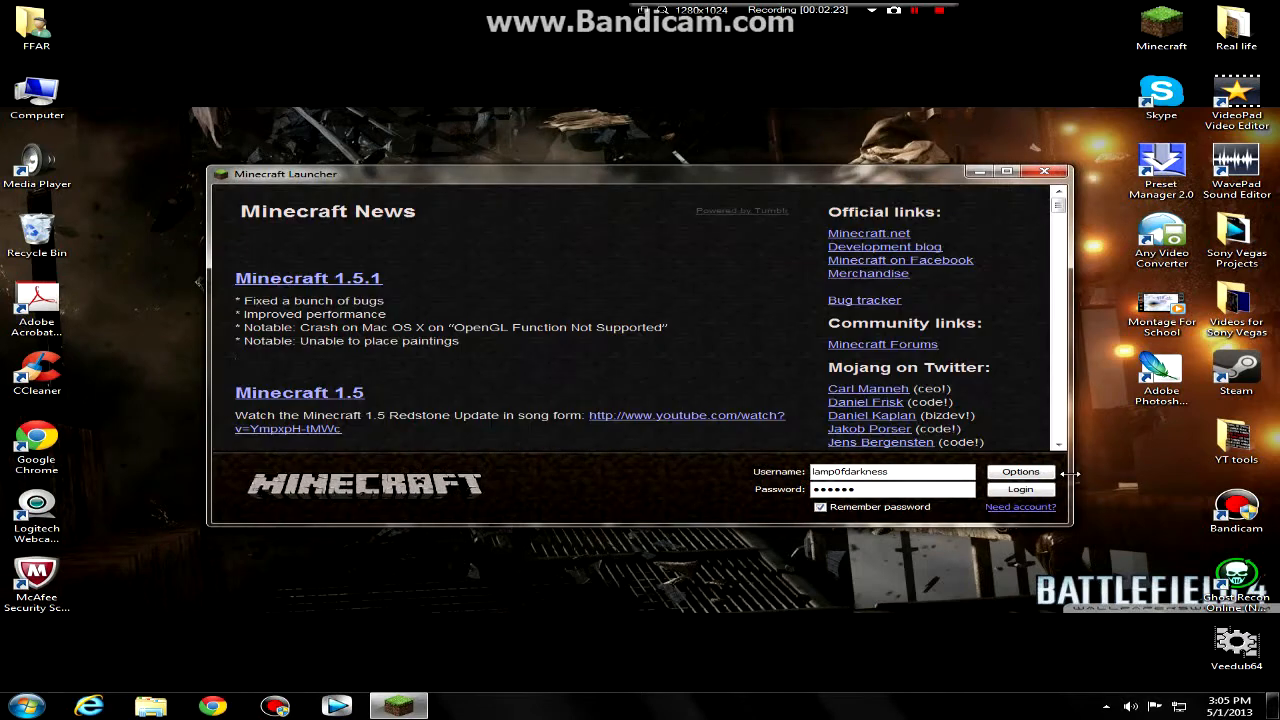
{"action": "left_click", "coordinate": [1020, 489]}
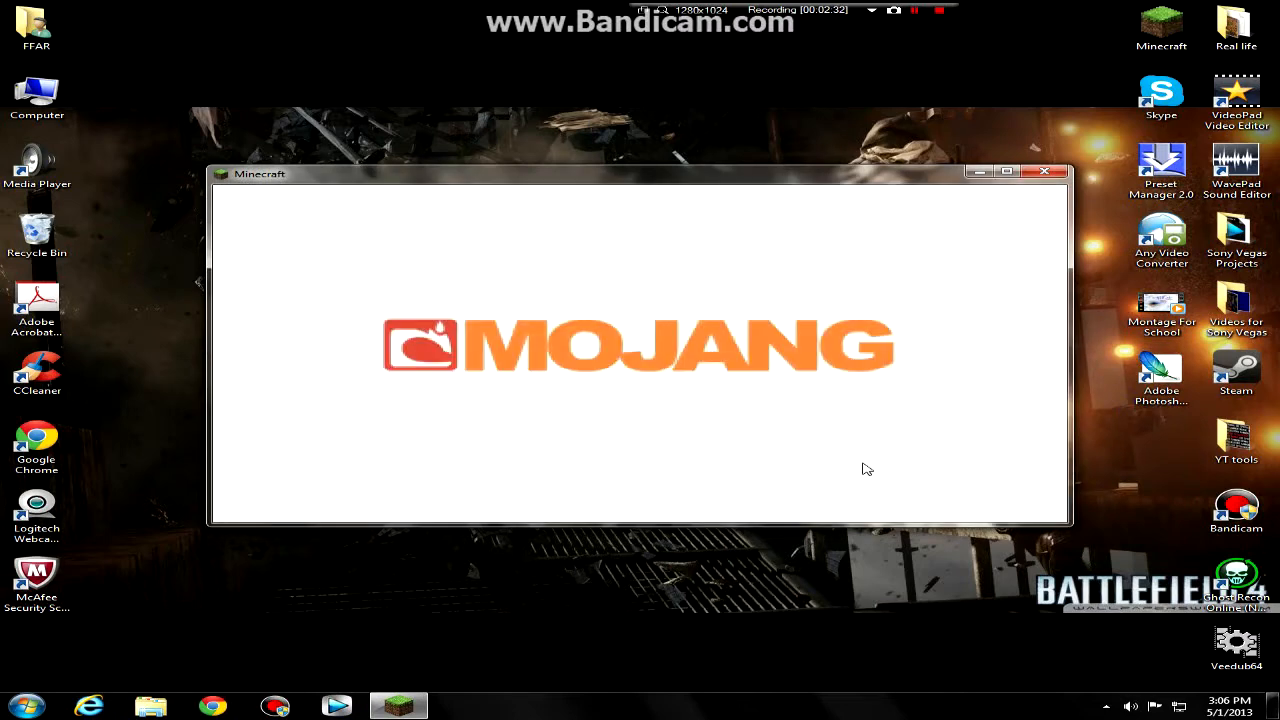
{"action": "mouse_move", "coordinate": [1073, 543]}
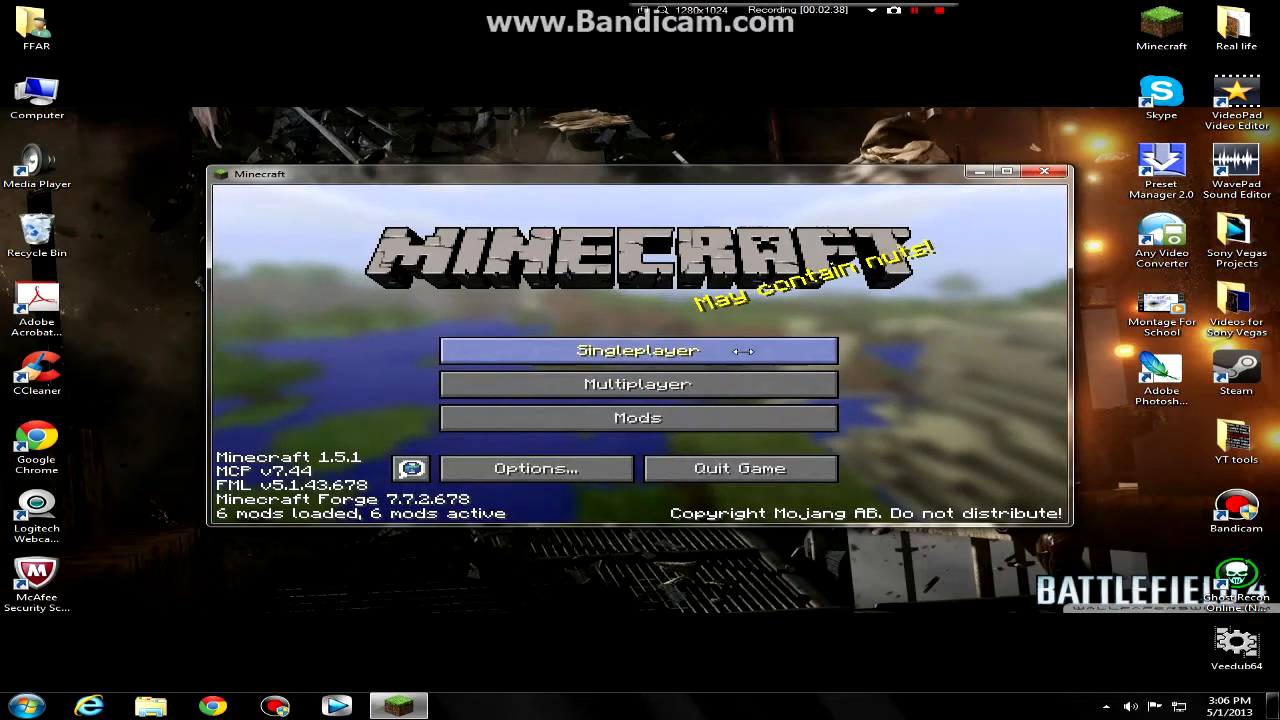
{"action": "mouse_move", "coordinate": [795, 133]}
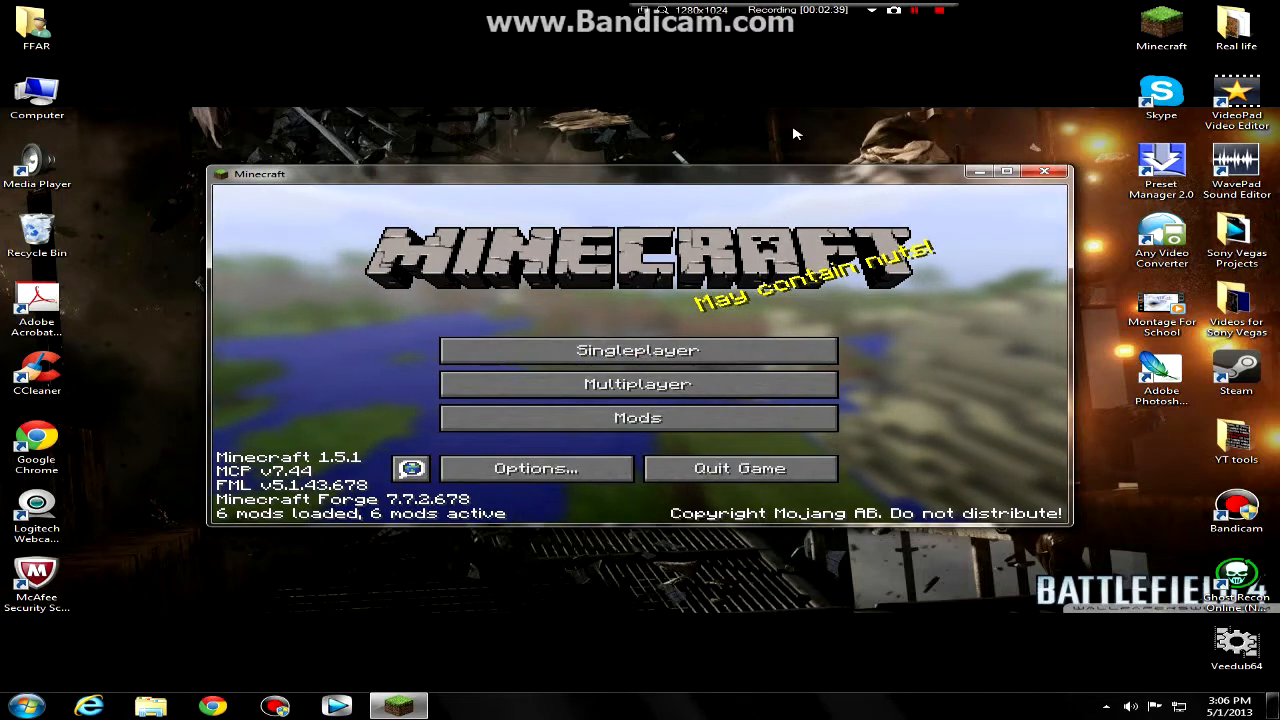
{"action": "mouse_move", "coordinate": [767, 150]}
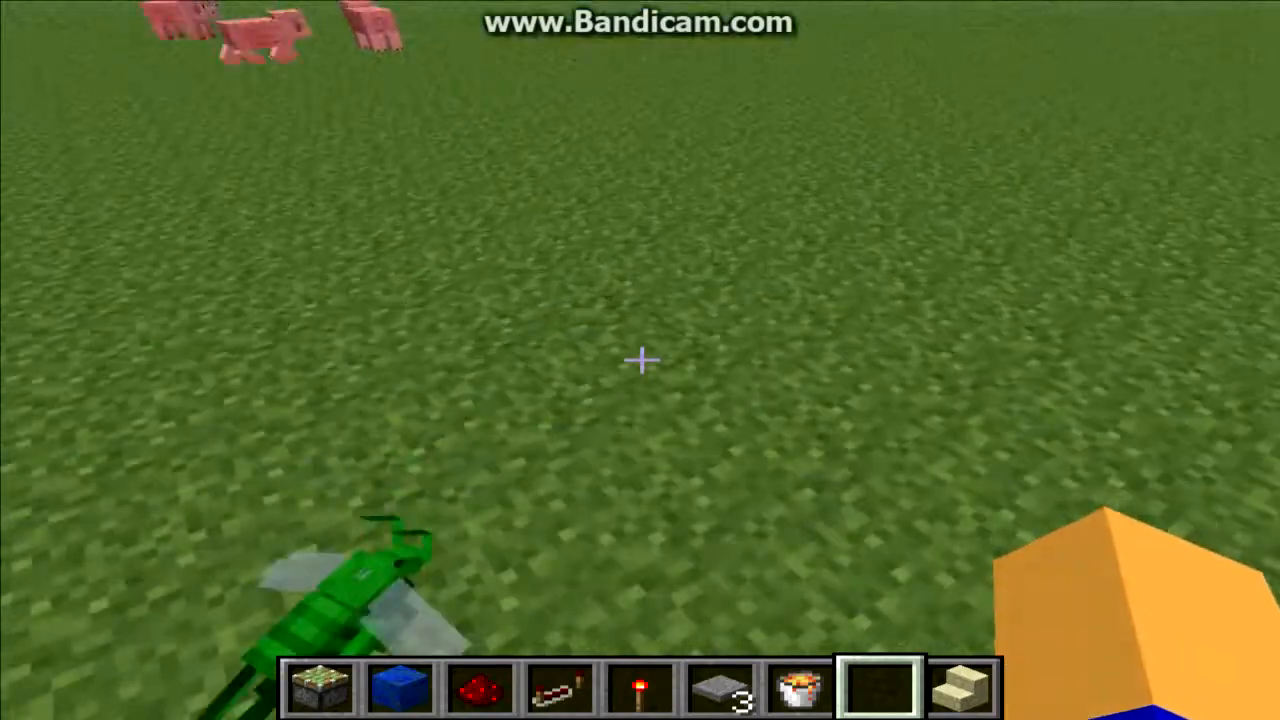
{"action": "mouse_move", "coordinate": [640, 360]}
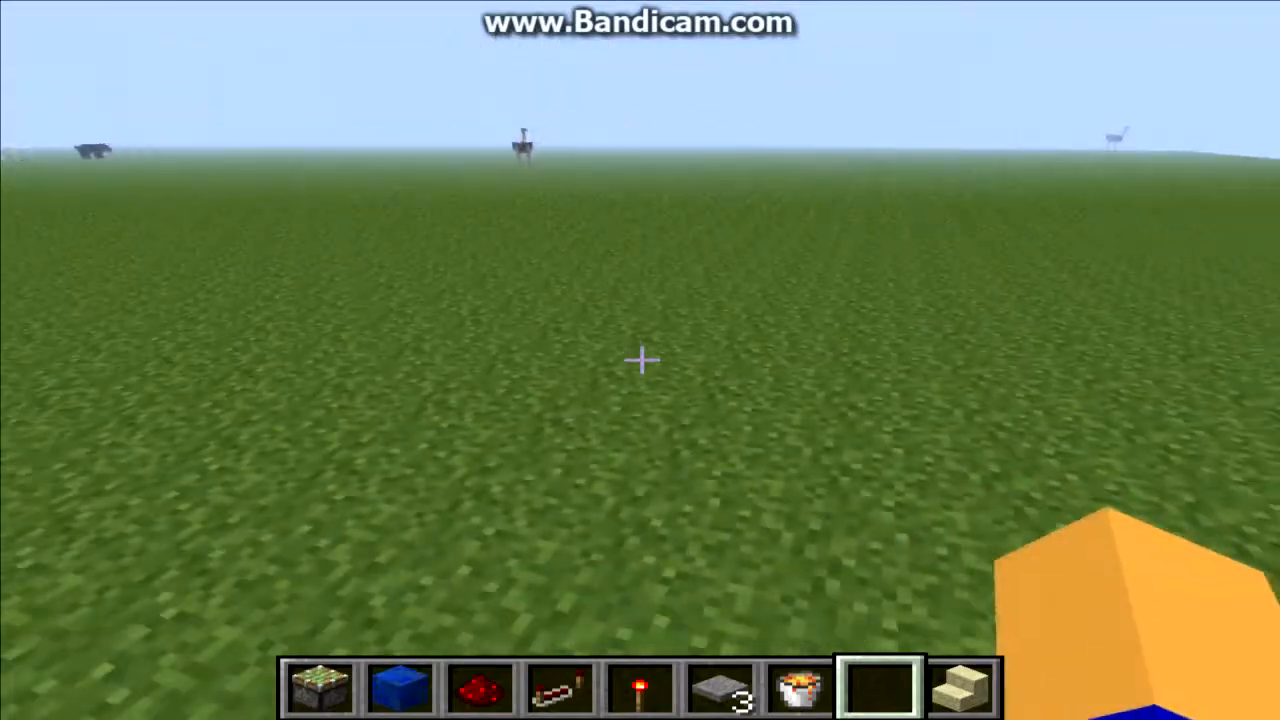